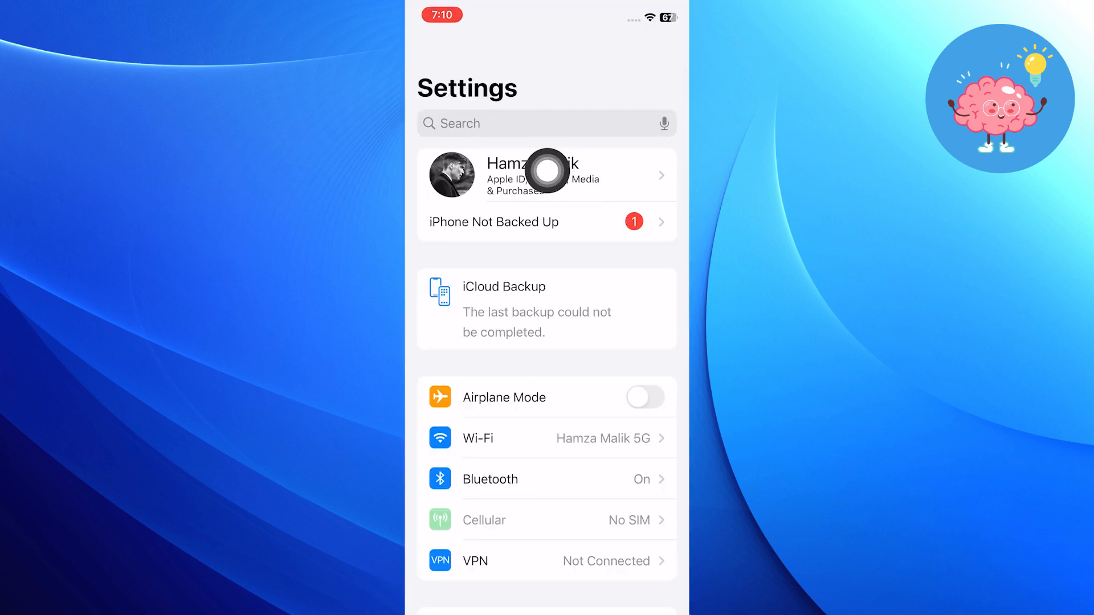
# Open the Apple ID account page from the name banner at the top of Settings
pyautogui.click(546, 173)
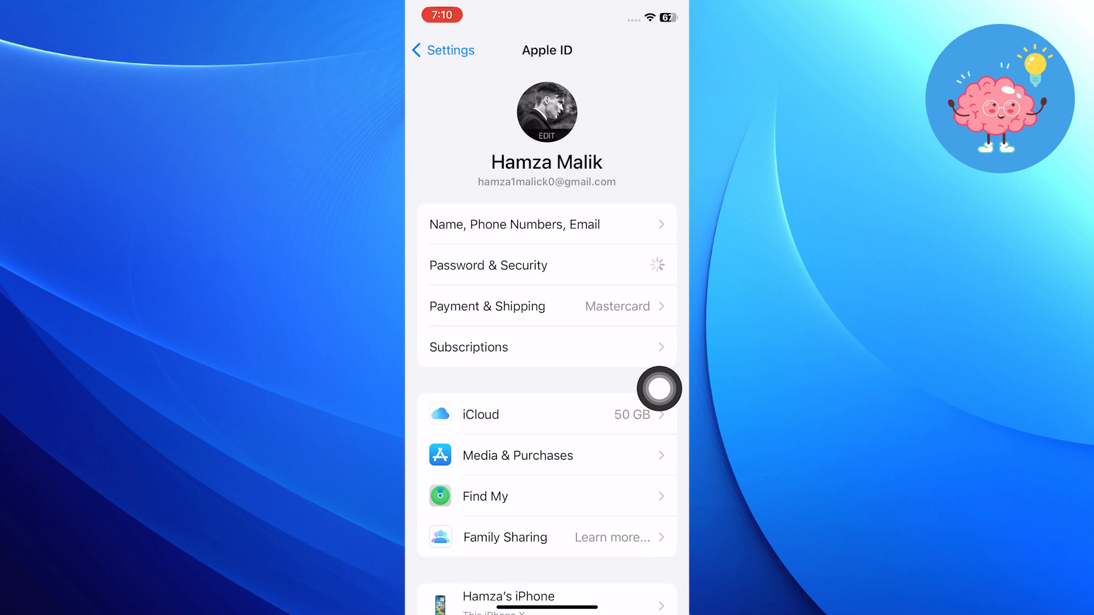
# Open Password & Security to view the trusted phone number and verification options
pyautogui.click(489, 266)
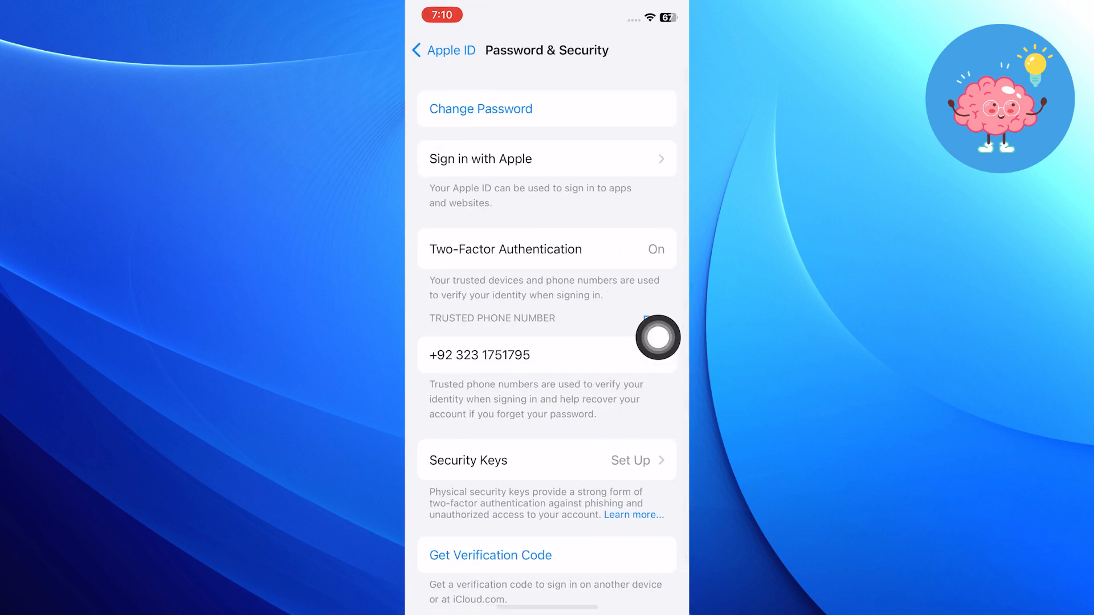
pyautogui.moveTo(630, 332)
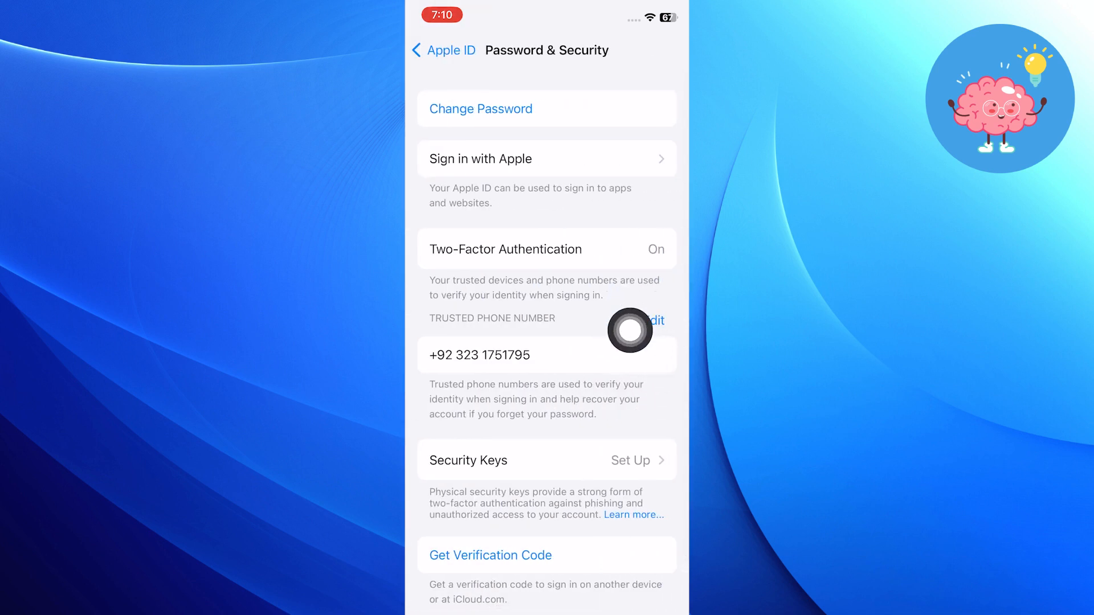
pyautogui.moveTo(636, 355)
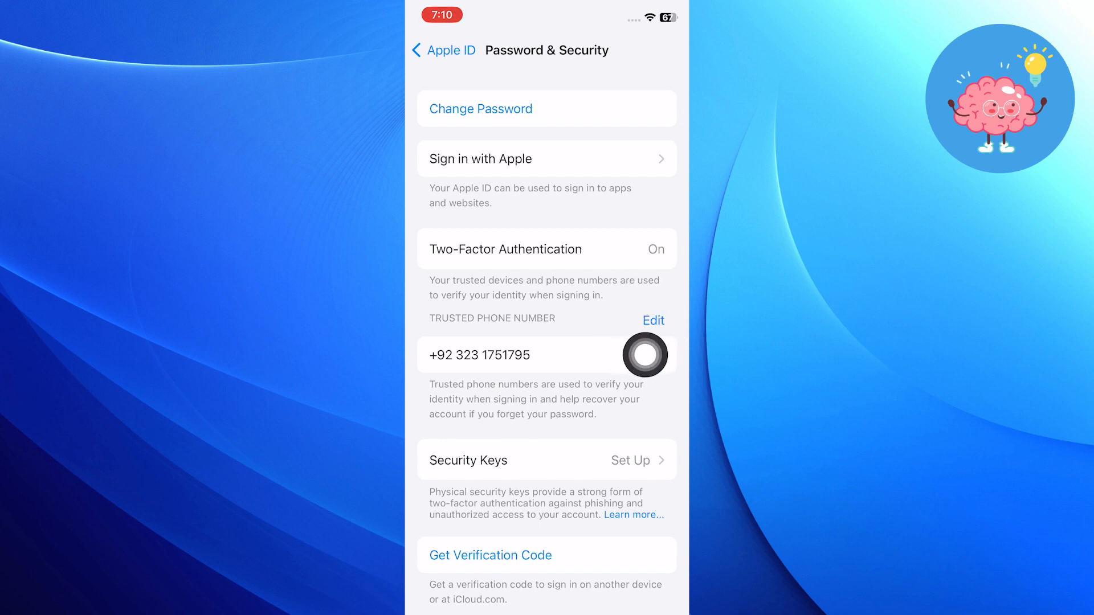
# Return to Settings, open General, bring up the Shut Down power-off screen and cancel it
pyautogui.click(442, 49)
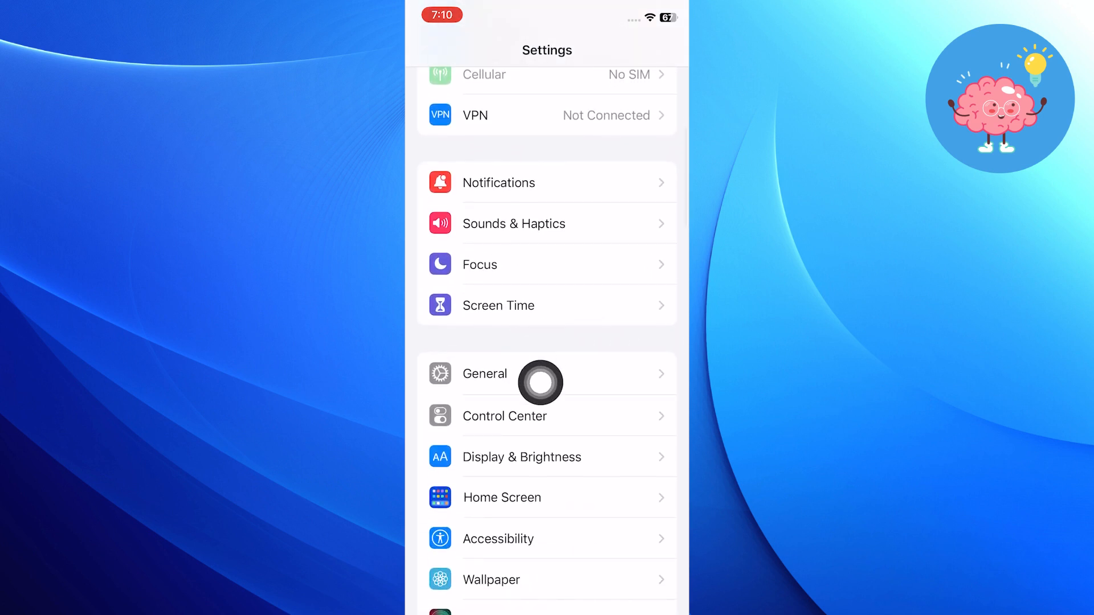
pyautogui.click(485, 374)
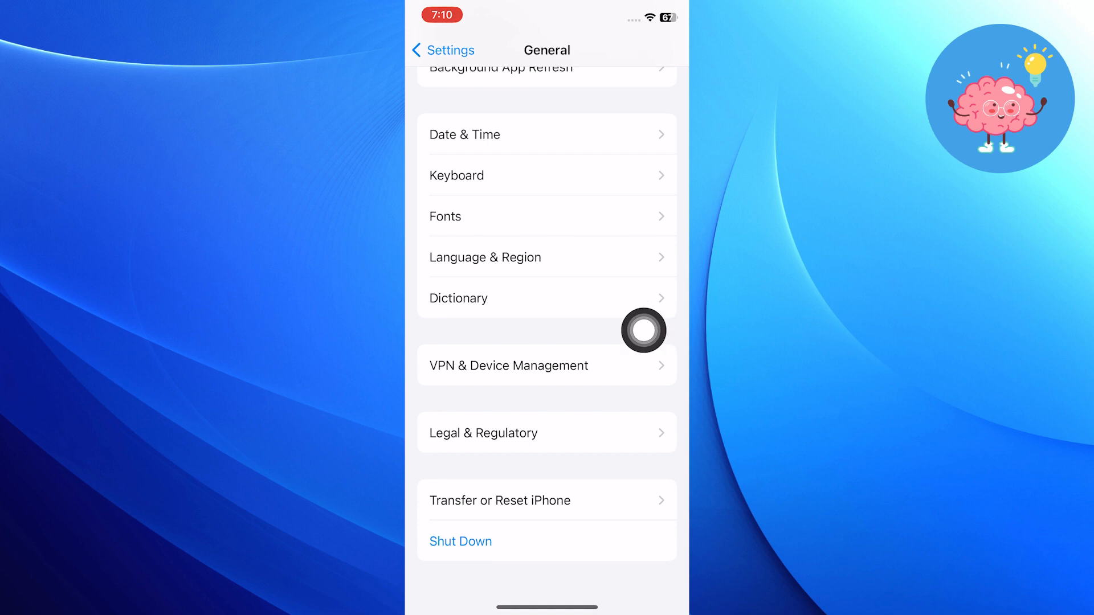
pyautogui.click(460, 542)
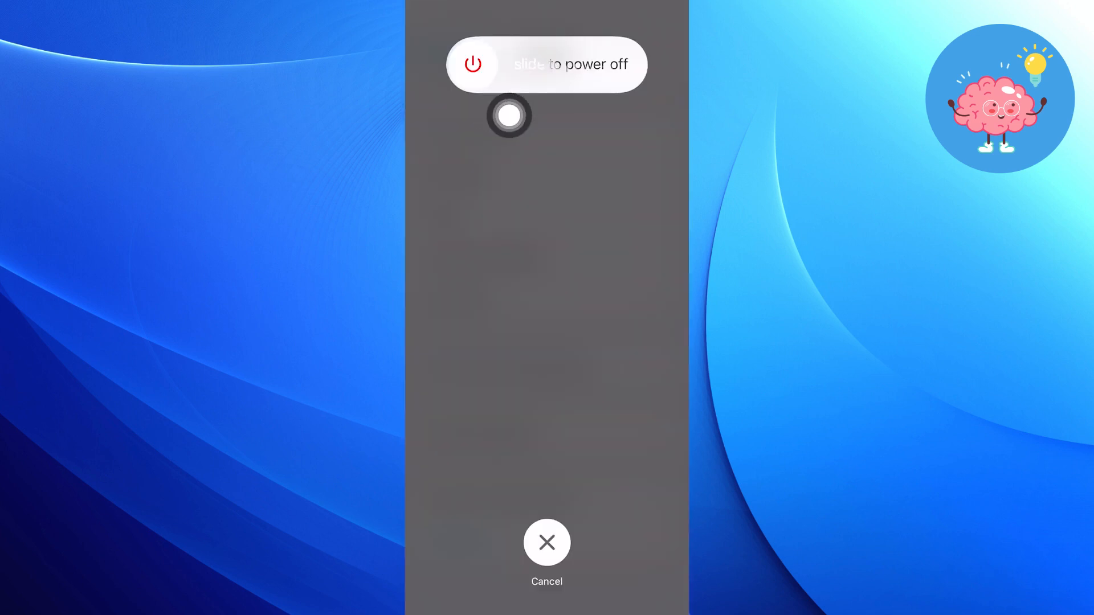
pyautogui.click(546, 543)
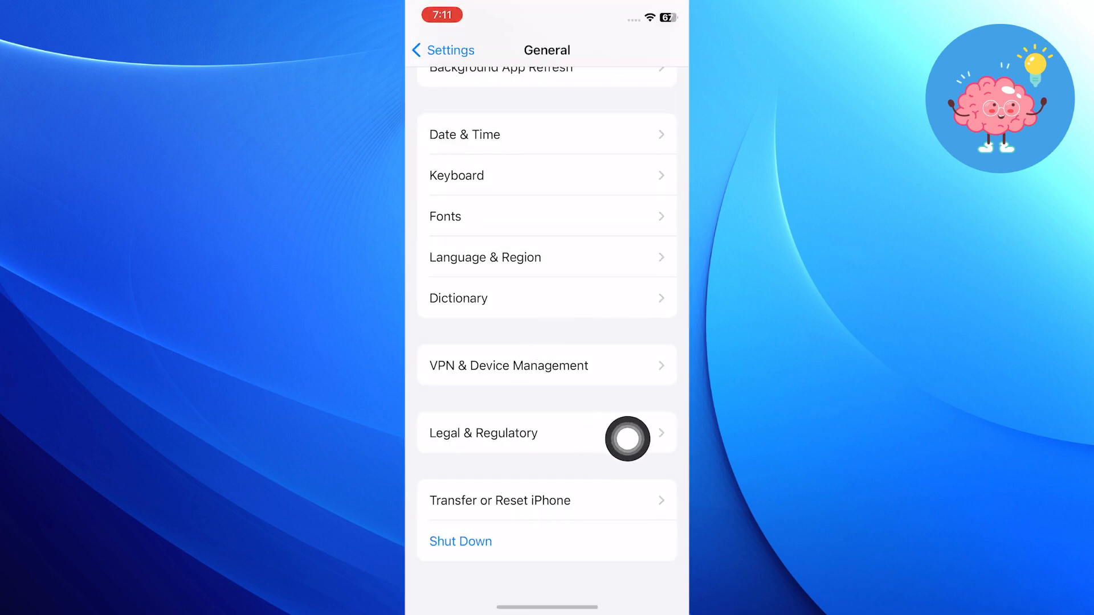
# Open Transfer or Reset iPhone, show the Reset options sheet and choose Reset Network Settings
pyautogui.click(500, 500)
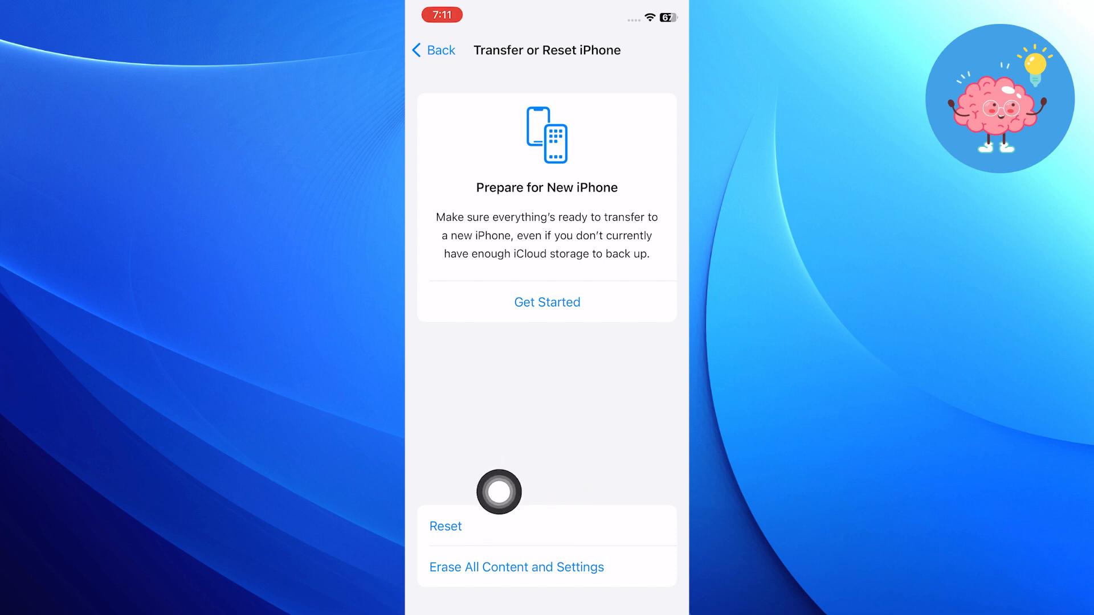
pyautogui.click(445, 527)
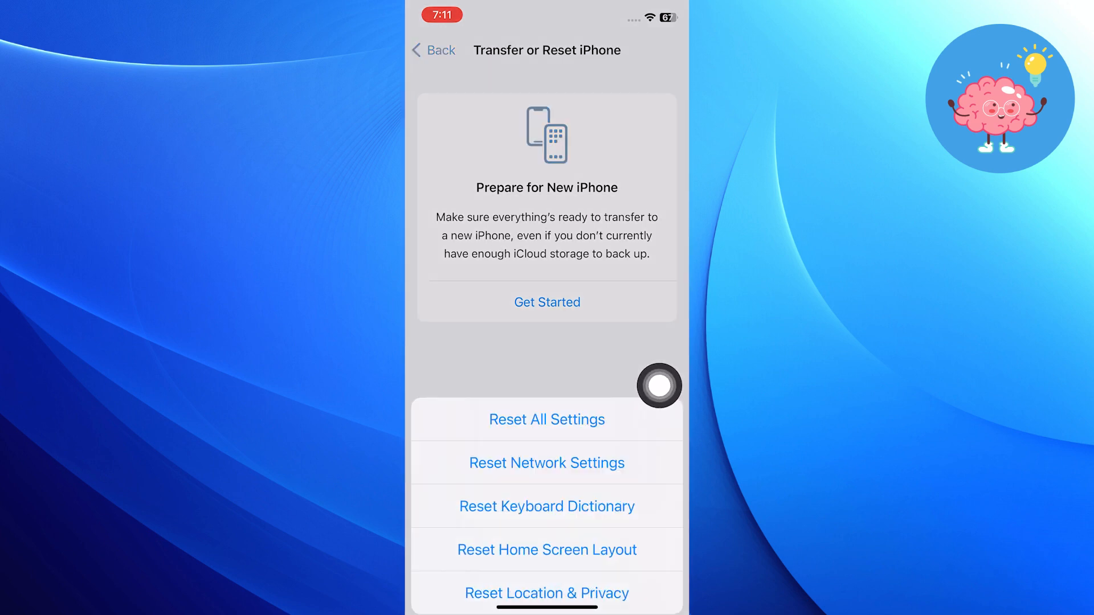
pyautogui.click(433, 49)
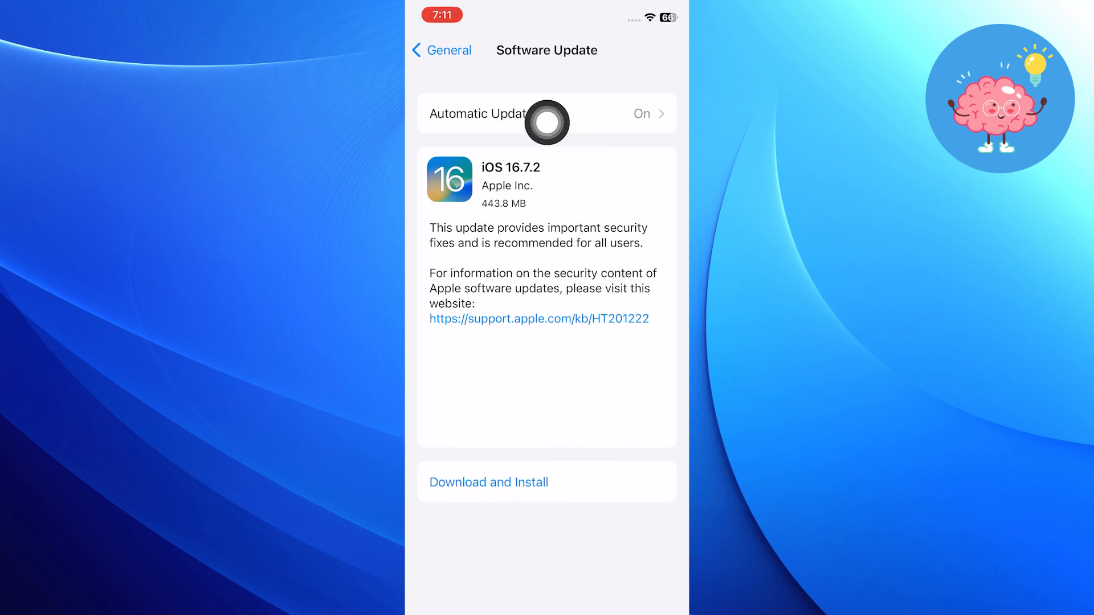
pyautogui.moveTo(605, 398)
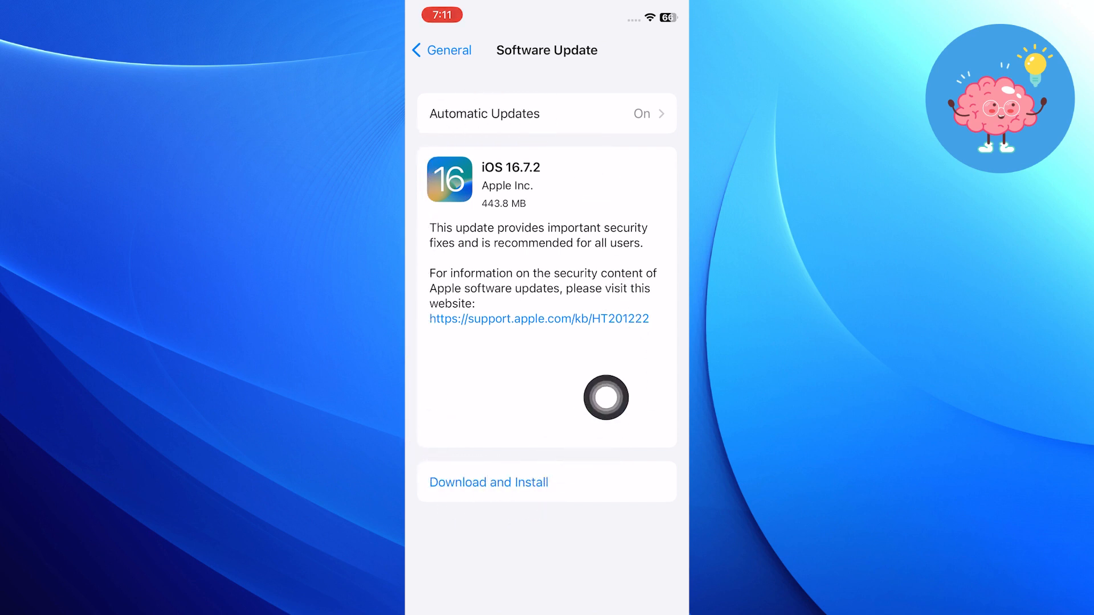